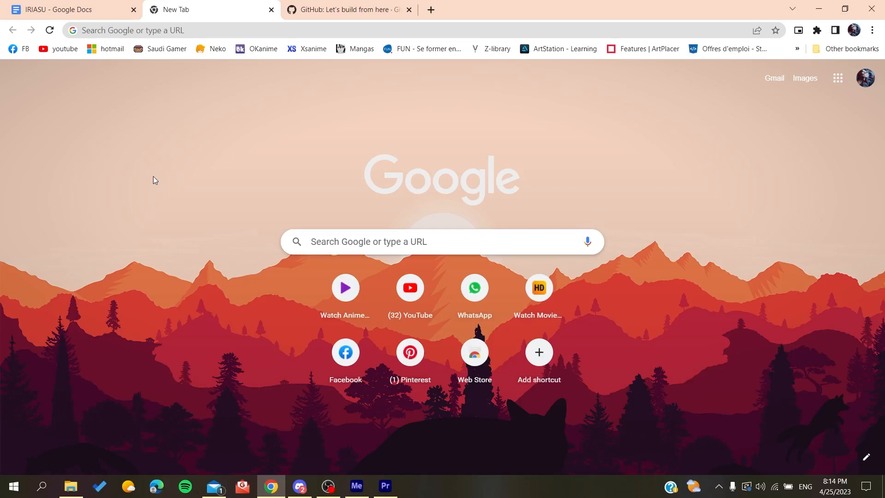
# Step: Switch Chrome from the new tab page to the GitHub home page tab
pyautogui.click(348, 10)
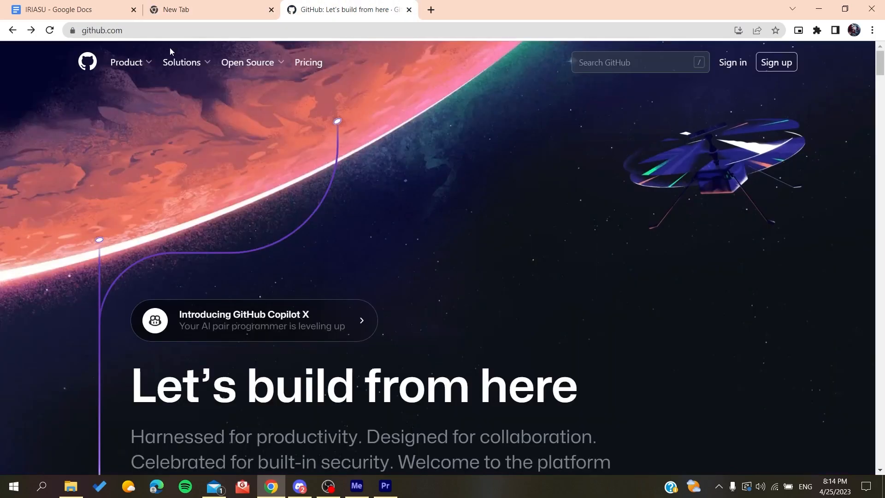
pyautogui.click(102, 30)
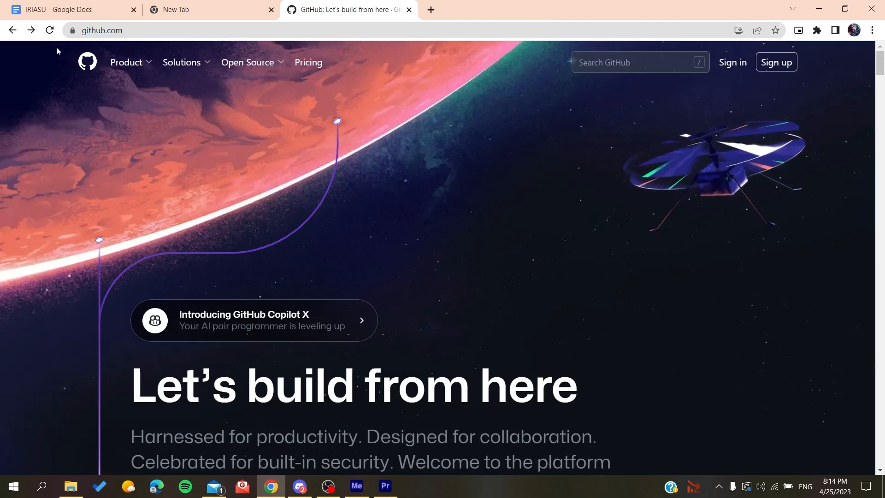
pyautogui.click(126, 62)
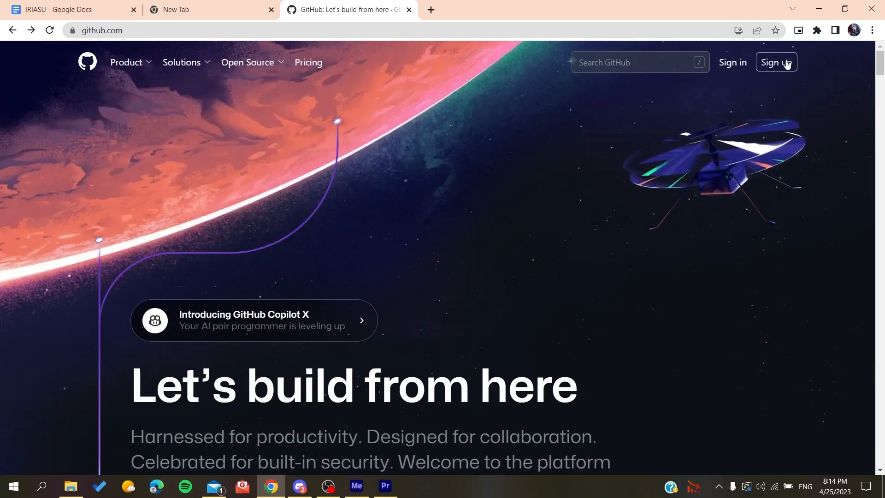
# Step: Begin GitHub sign-up, entering an email address beginning 'ex@gmai', and continue
pyautogui.click(776, 62)
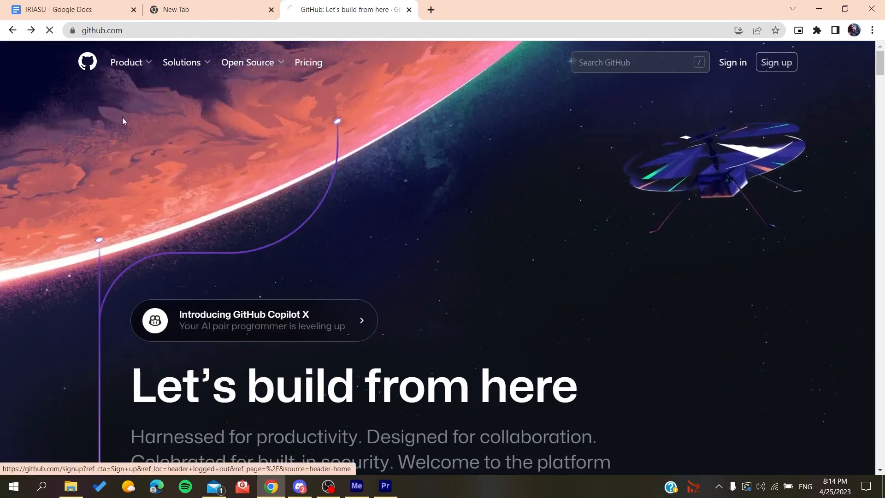
pyautogui.click(776, 62)
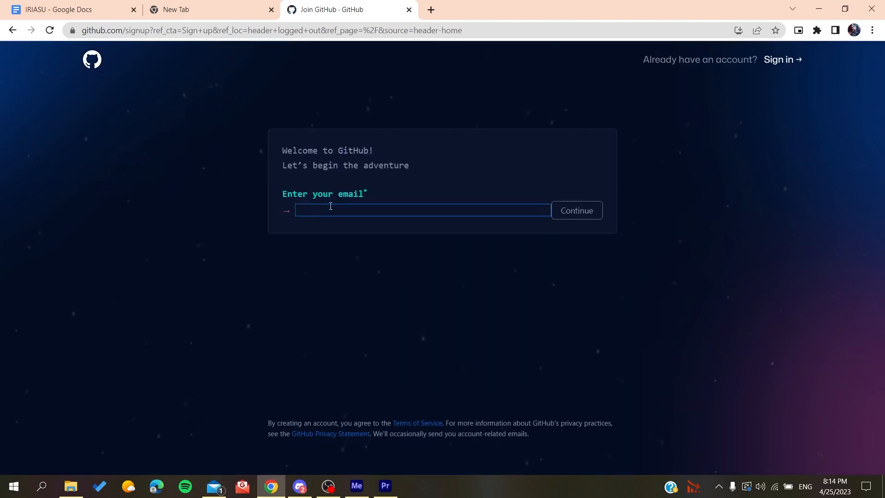
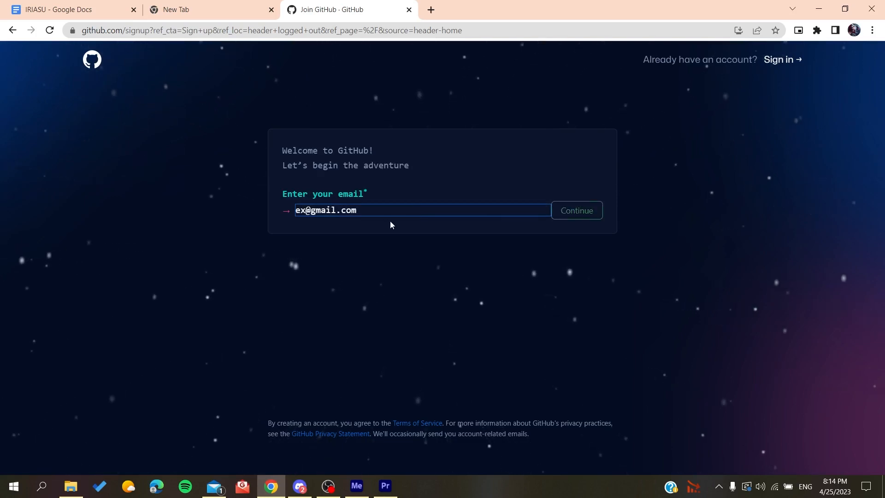
pyautogui.click(576, 210)
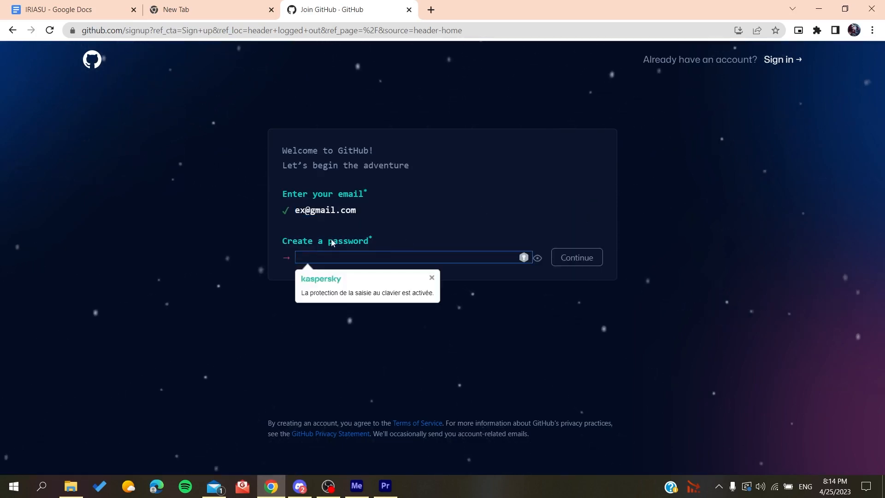
# Step: Confirm a strong password and choose the username 'IRgaer'
pyautogui.write('●')
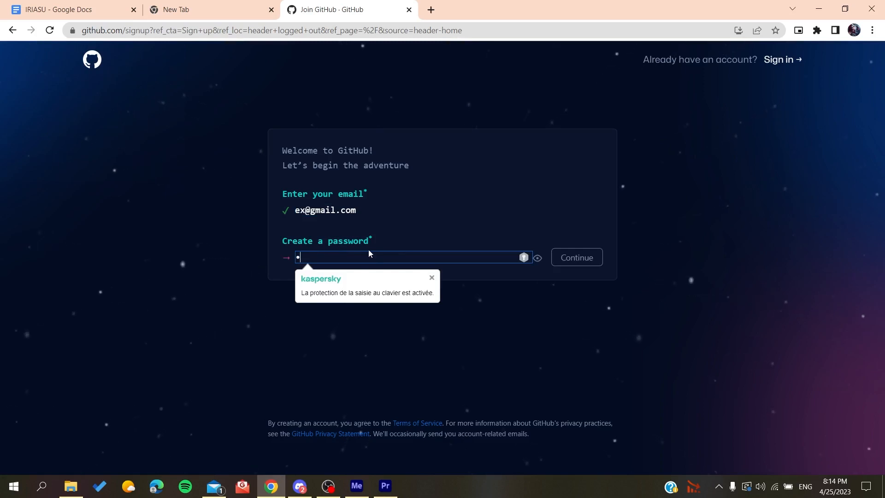
pyautogui.write('password')
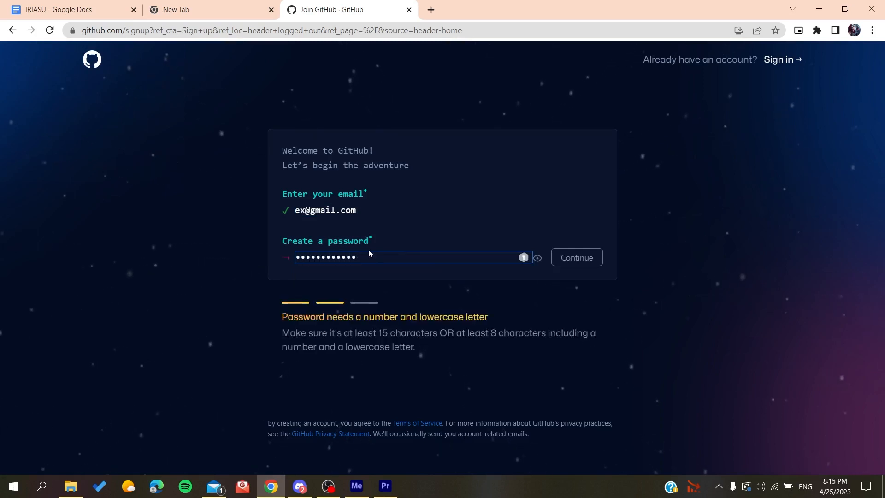
pyautogui.click(575, 257)
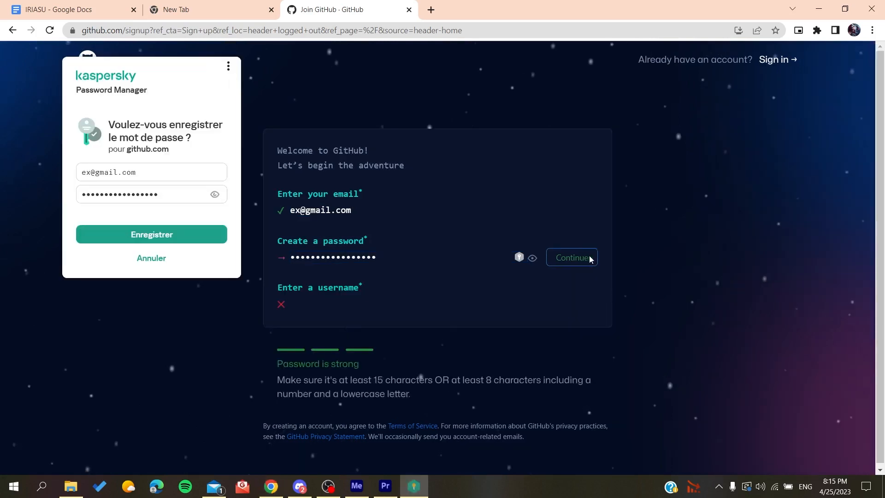
pyautogui.click(570, 257)
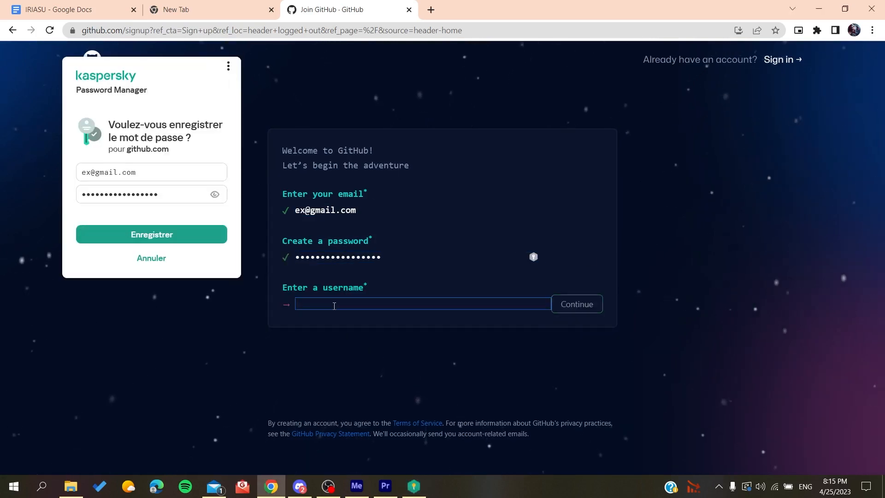
pyautogui.write('IRgaer')
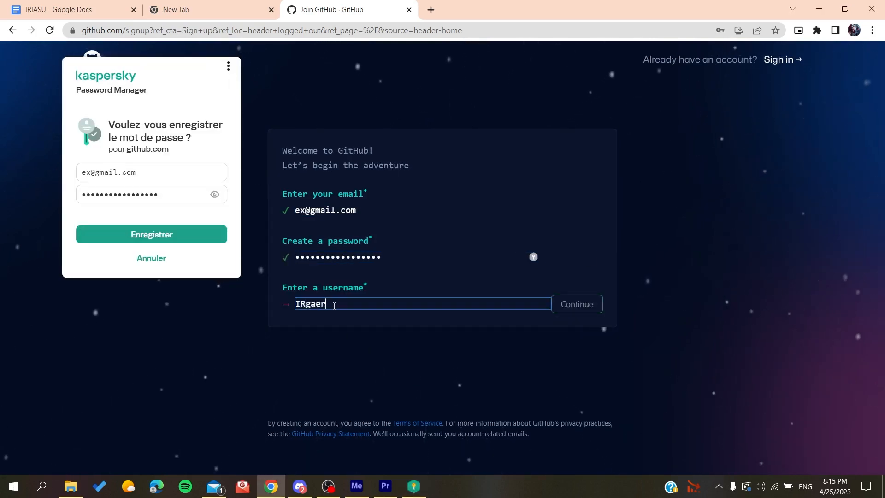
pyautogui.click(576, 304)
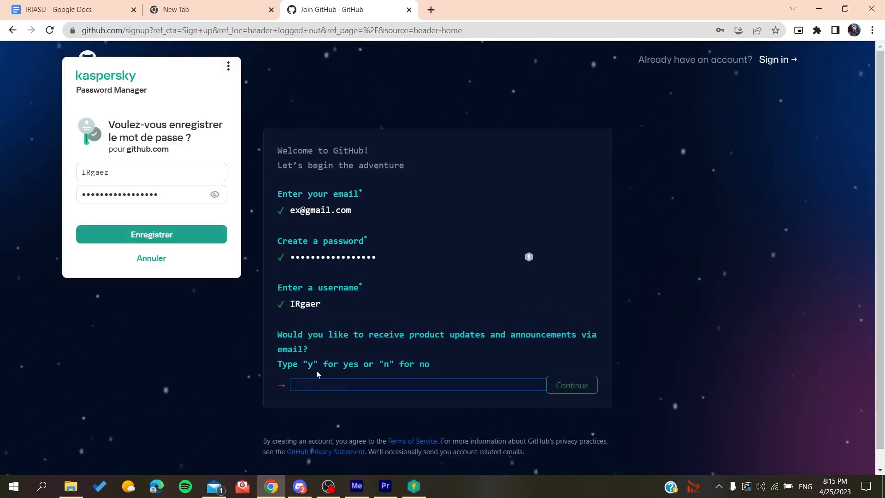
# Step: Decline product update emails by answering 'n'
pyautogui.moveTo(310, 334); pyautogui.dragTo(307, 349)
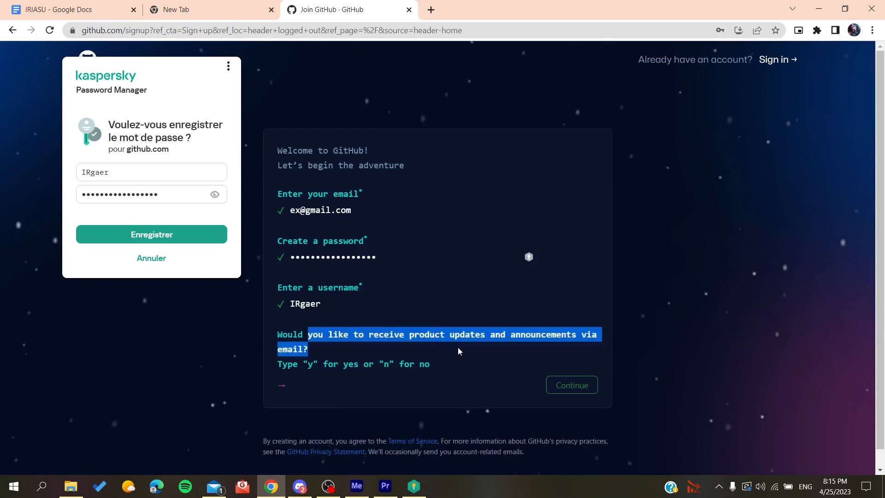
pyautogui.click(417, 385)
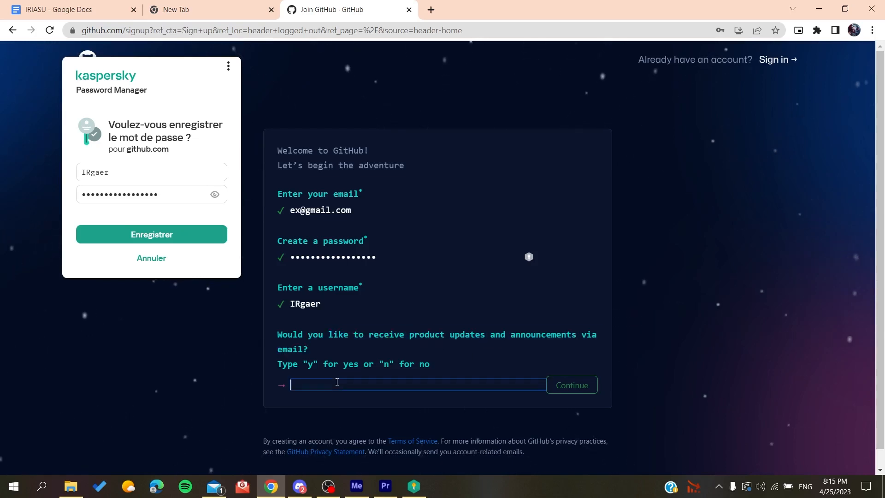
pyautogui.write('n')
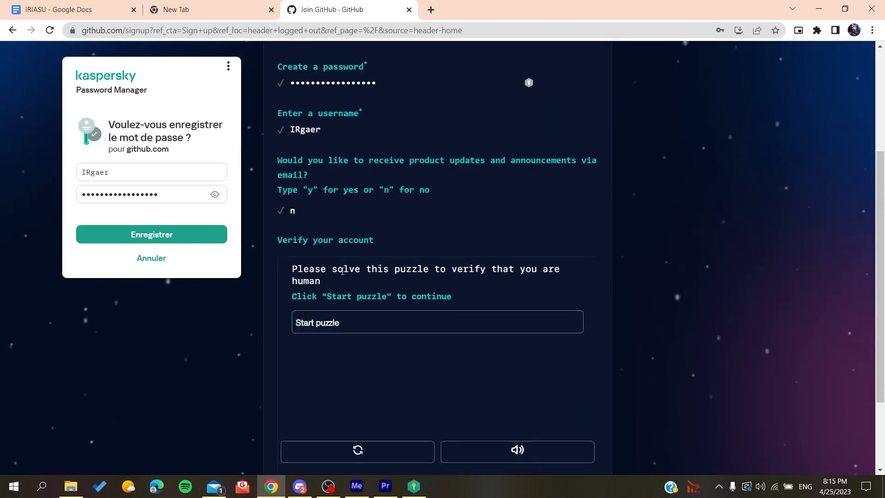
# Step: Solve the human-verification puzzle and submit with Create account
pyautogui.moveTo(342, 269); pyautogui.dragTo(321, 281)
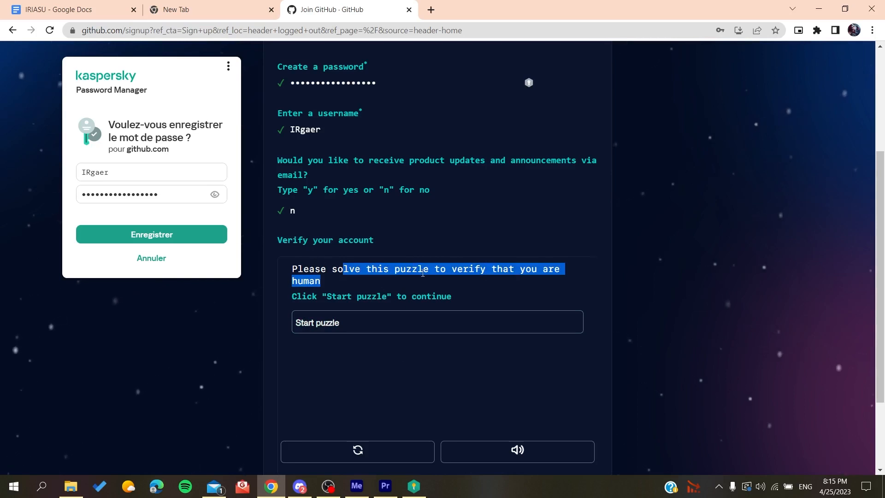
pyautogui.scroll(-3)
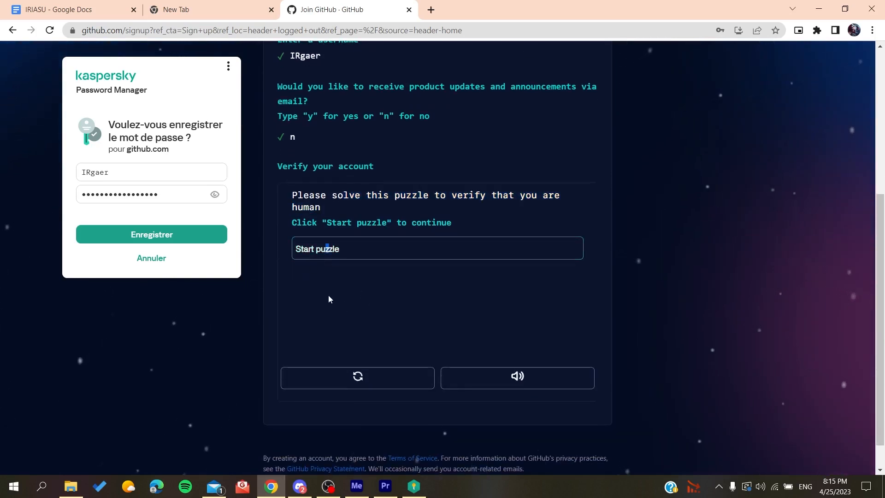
pyautogui.click(436, 248)
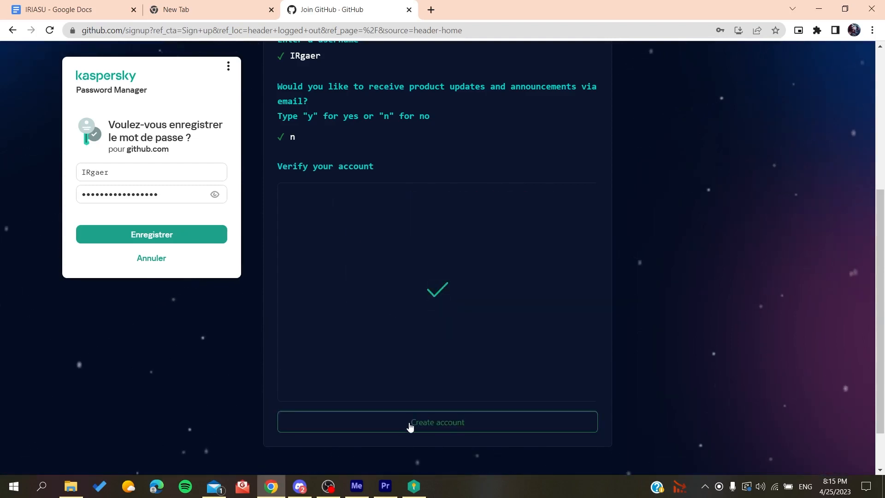
pyautogui.click(437, 422)
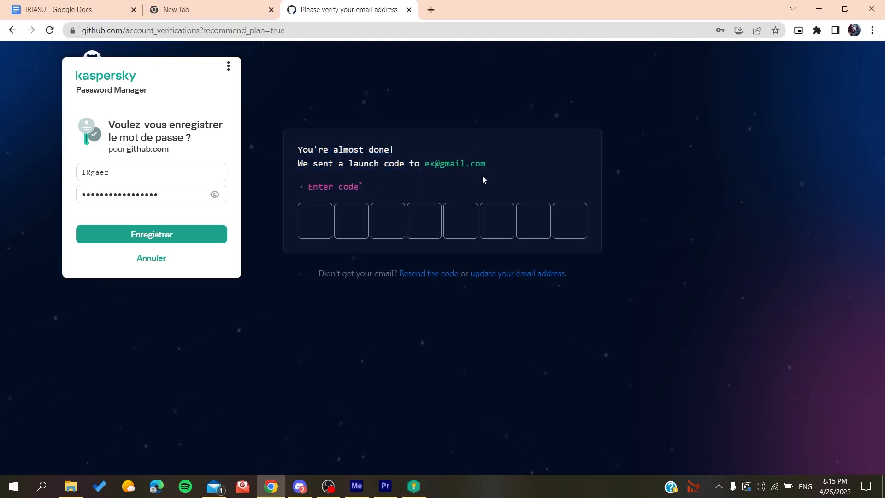
pyautogui.moveTo(556, 225)
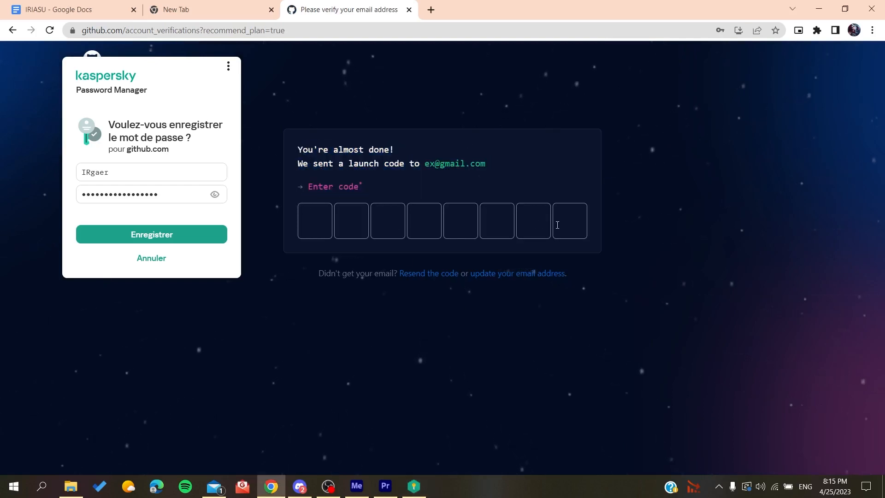
pyautogui.moveTo(213, 406)
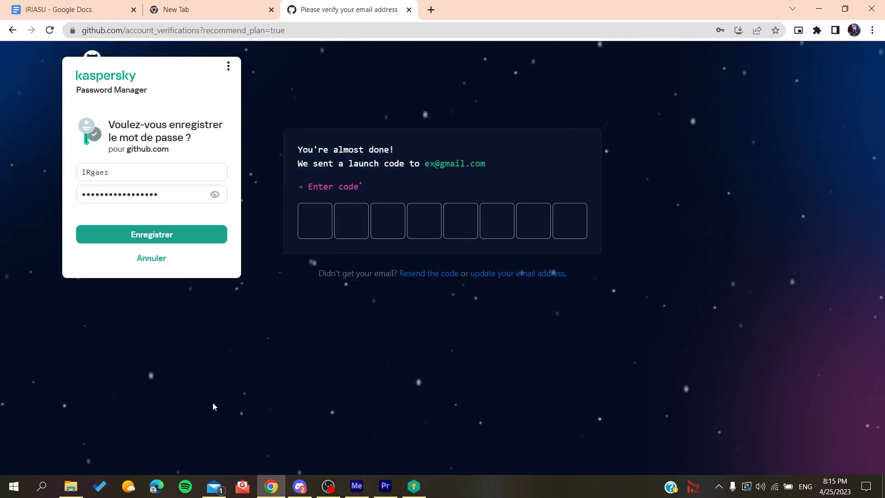
# Step: Select the Enter code boxes on the 'You're almost done' page for the emailed launch code
pyautogui.click(314, 221)
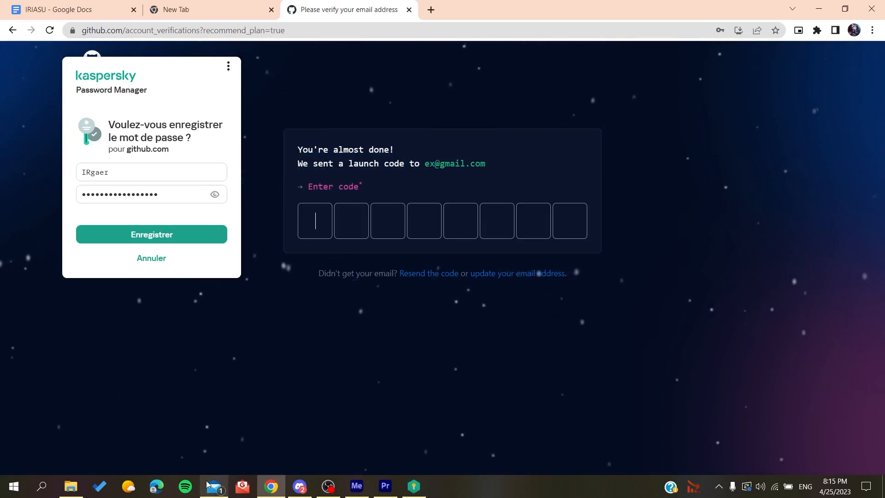
pyautogui.moveTo(539, 201)
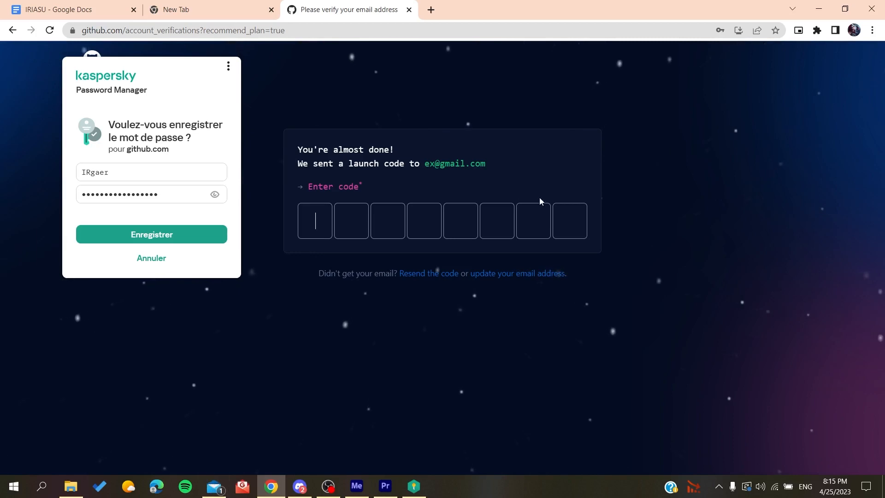
pyautogui.moveTo(490, 196)
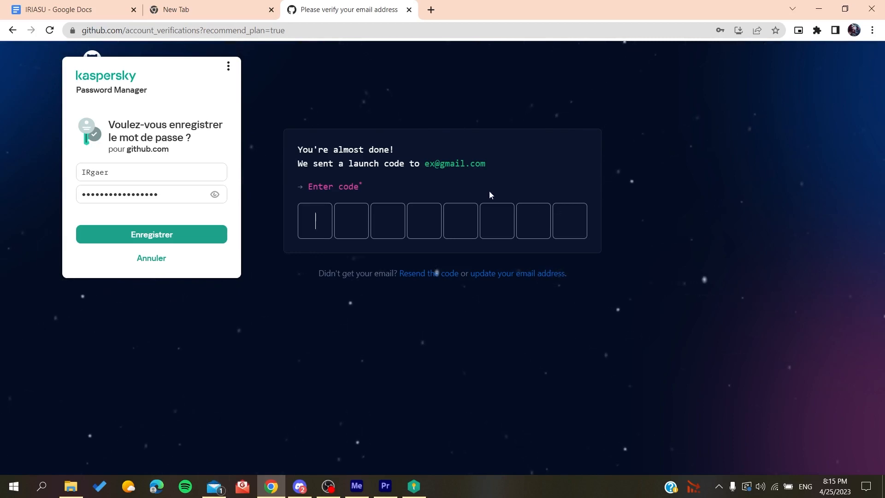
pyautogui.click(151, 258)
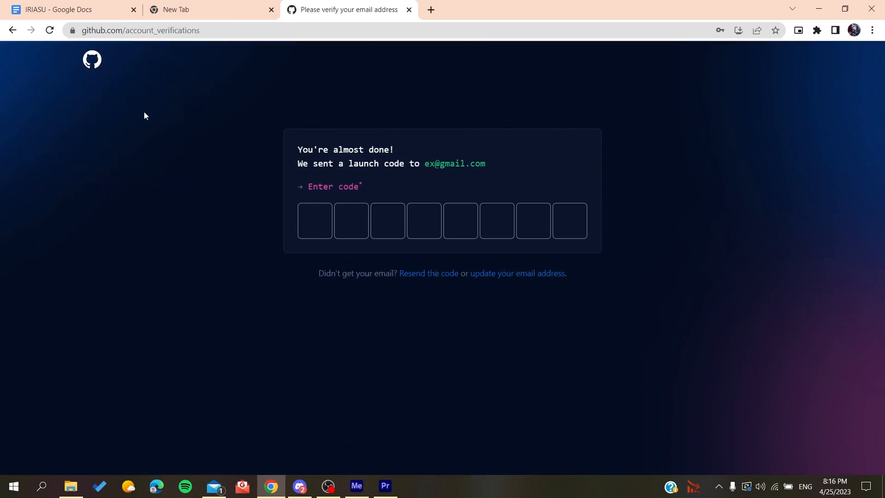
pyautogui.click(315, 221)
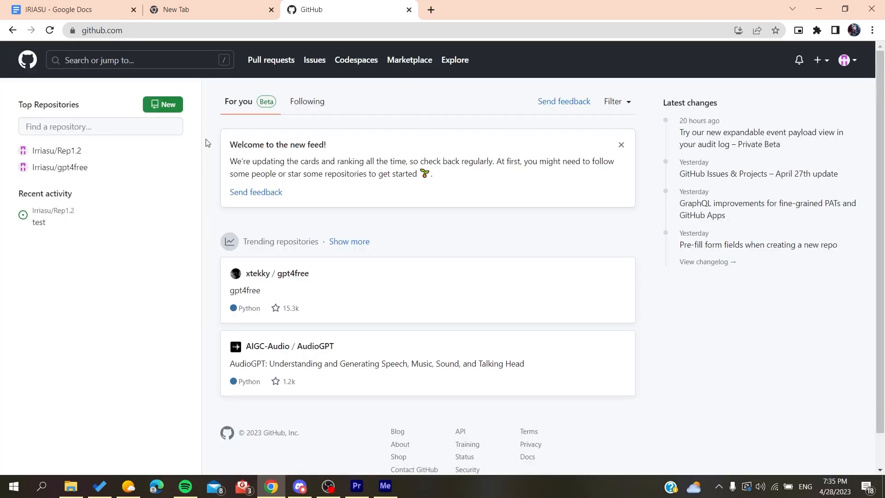
pyautogui.moveTo(408, 139)
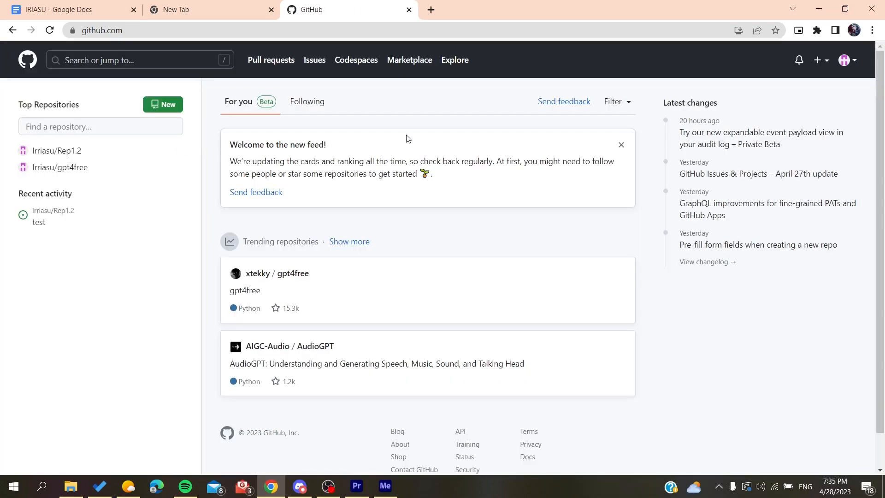
pyautogui.moveTo(761, 138)
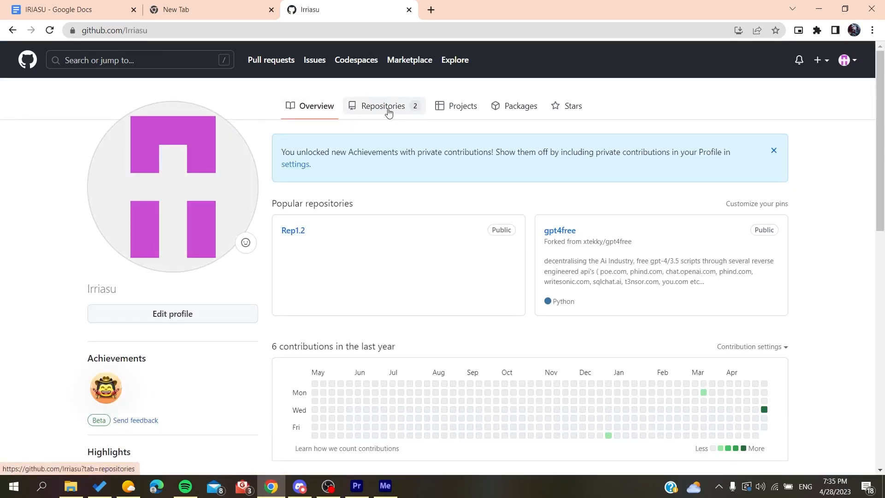
# Step: Open the profile's Repositories tab listing gpt4free and Rep1.2
pyautogui.click(387, 106)
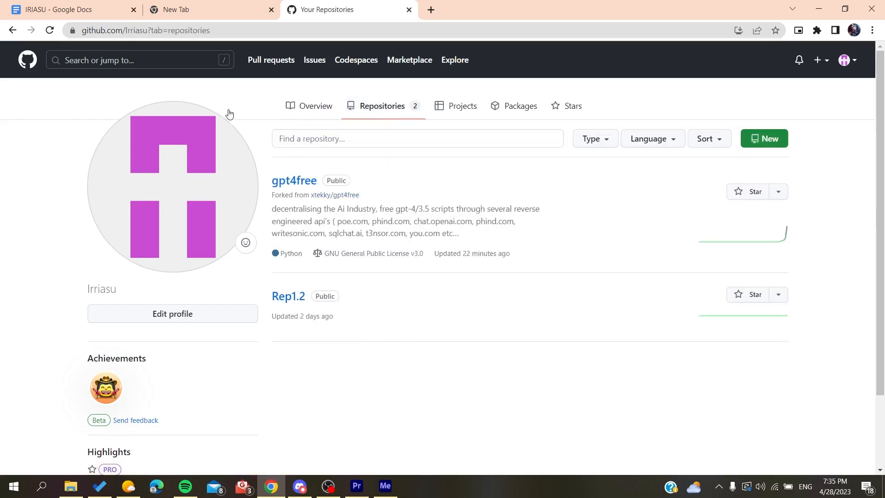
pyautogui.moveTo(432, 377)
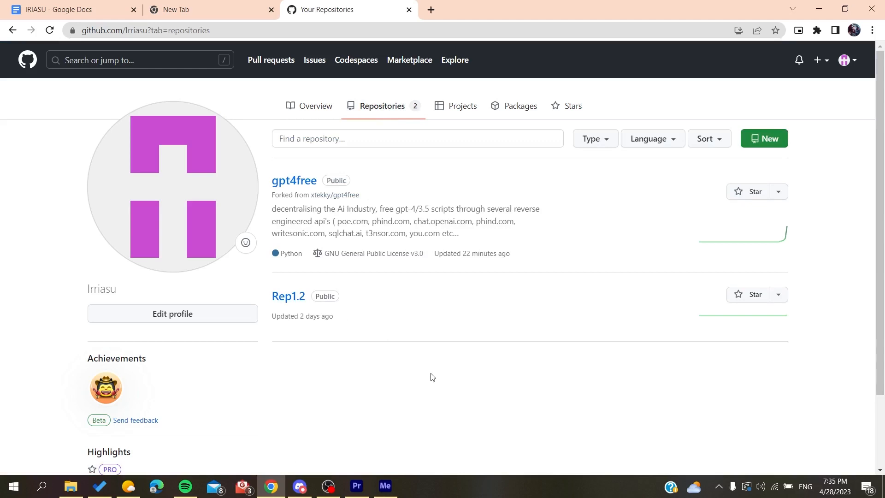
pyautogui.moveTo(609, 161)
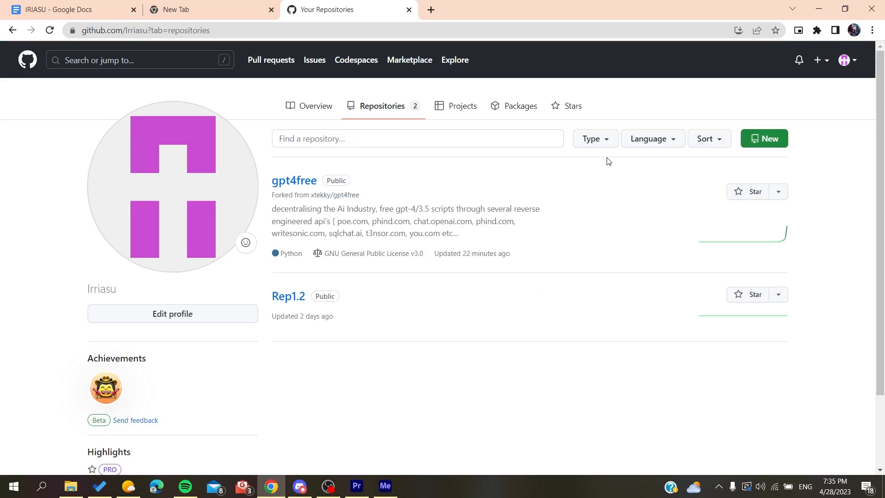
# Step: Set the repository Type filter to Forks, leaving only gpt4free
pyautogui.click(594, 139)
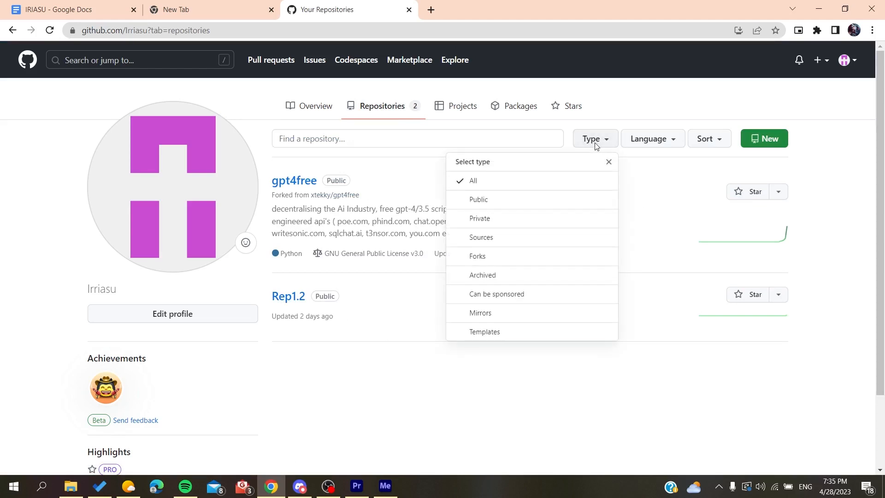
pyautogui.click(477, 256)
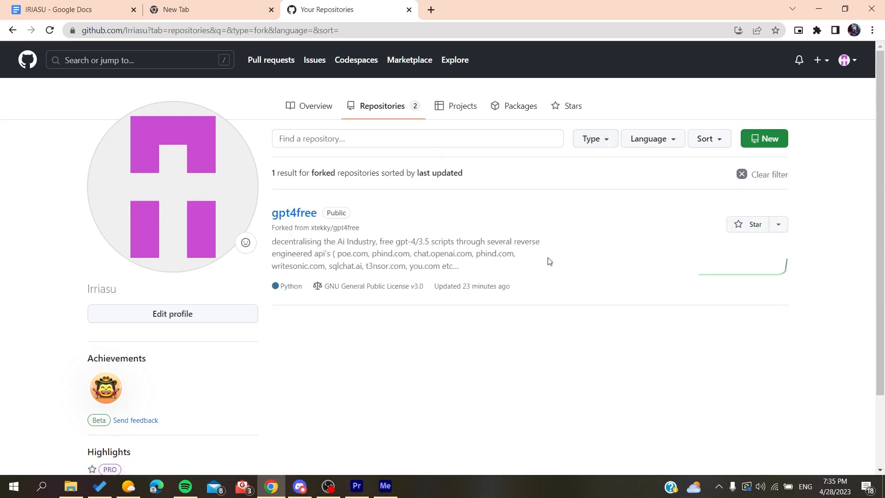
pyautogui.moveTo(428, 321)
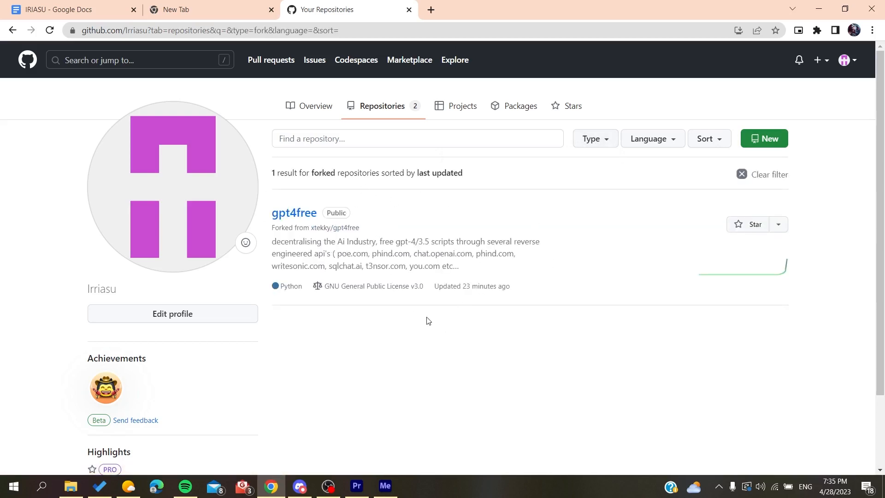